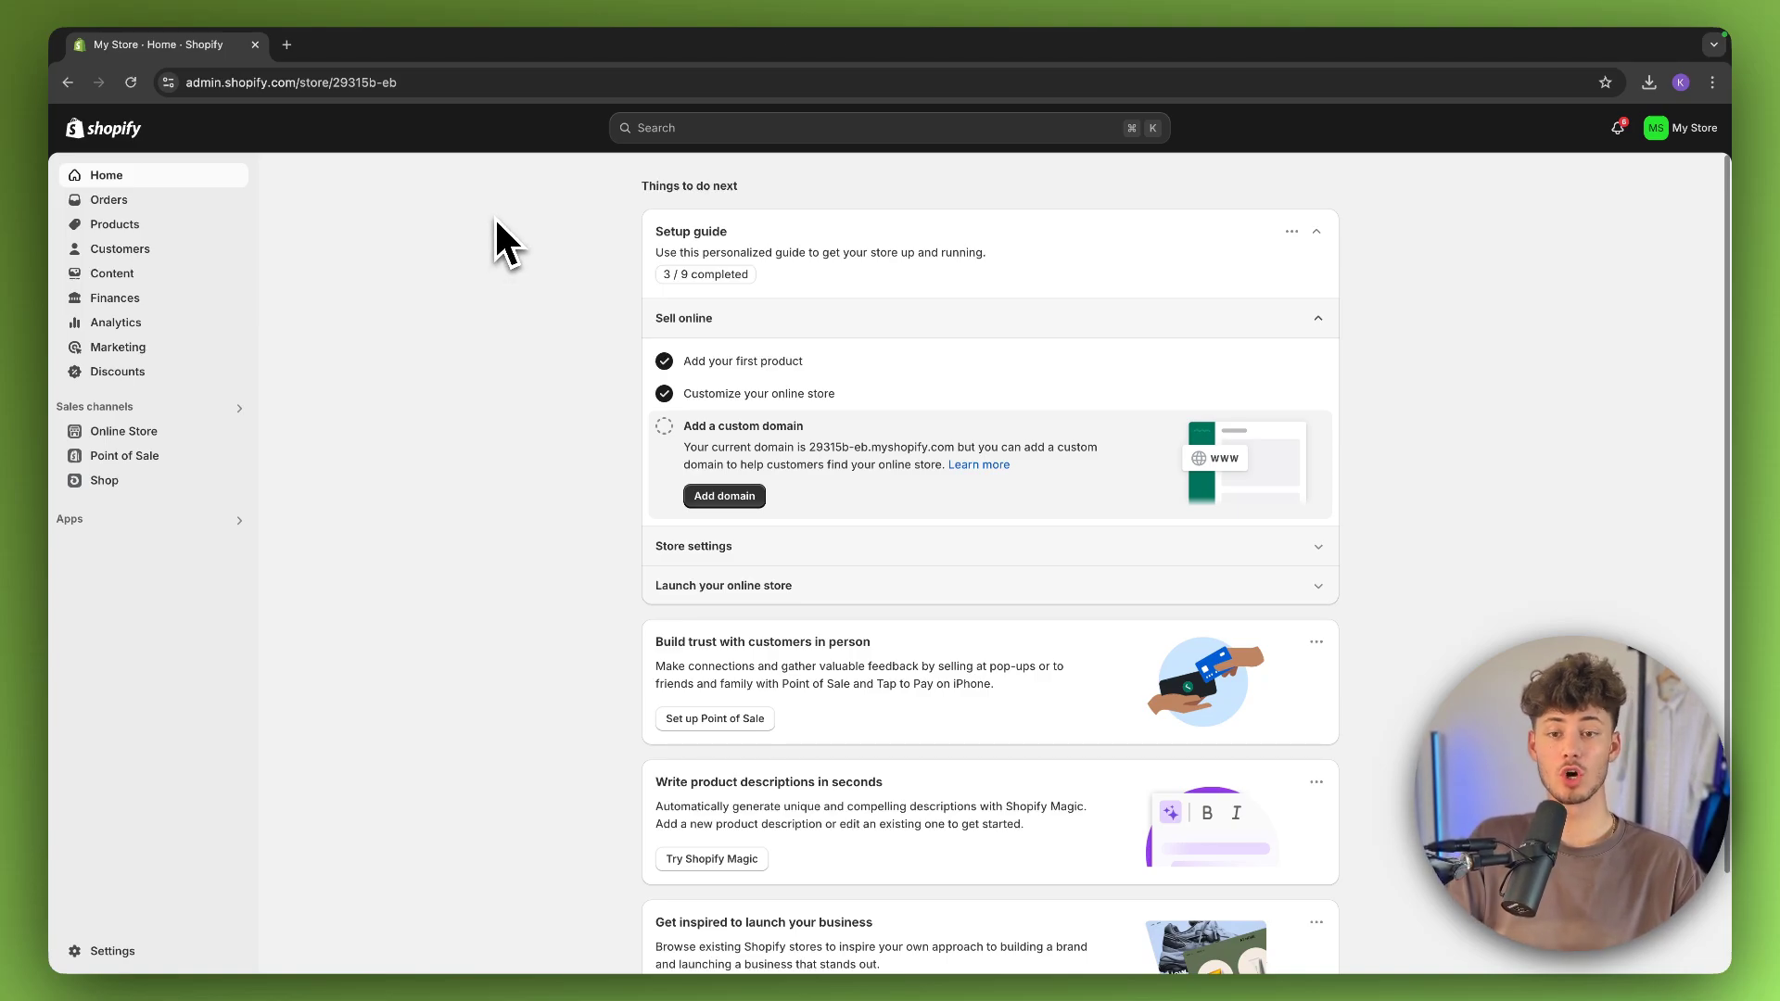
mouse_move(562, 273)
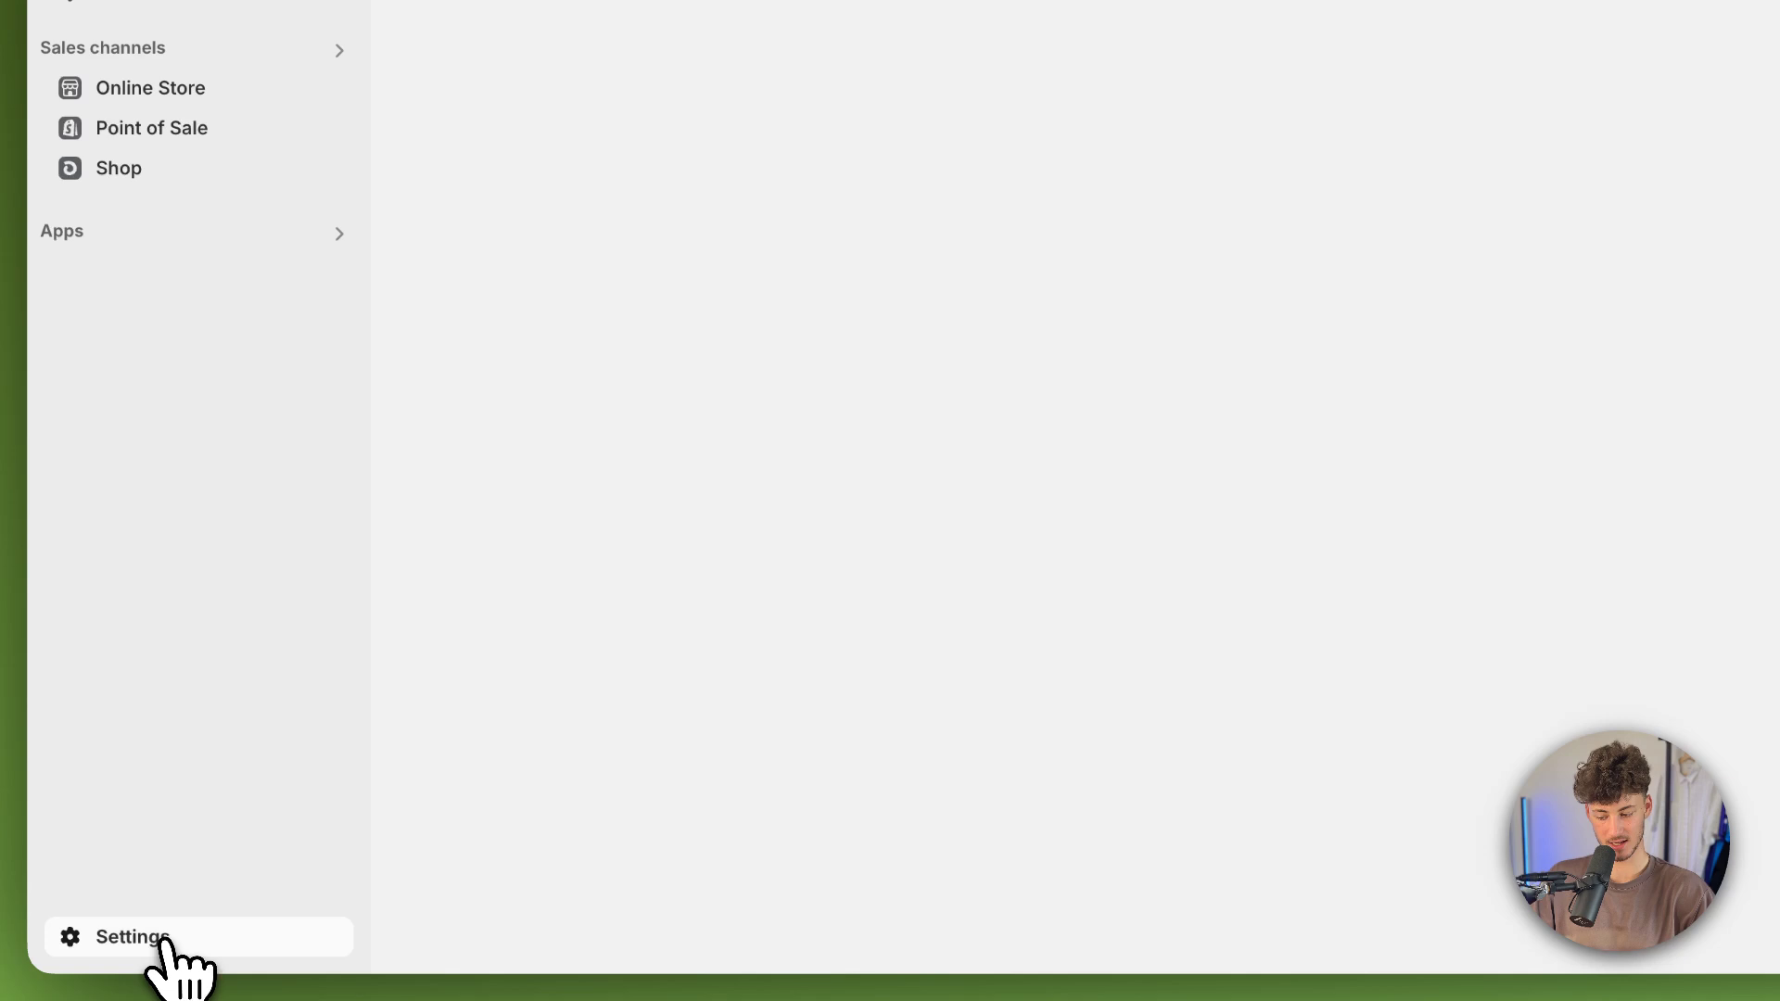
Reach the Shopify App Store from Settings > Apps and sales channels, with the search box active
left_click(131, 937)
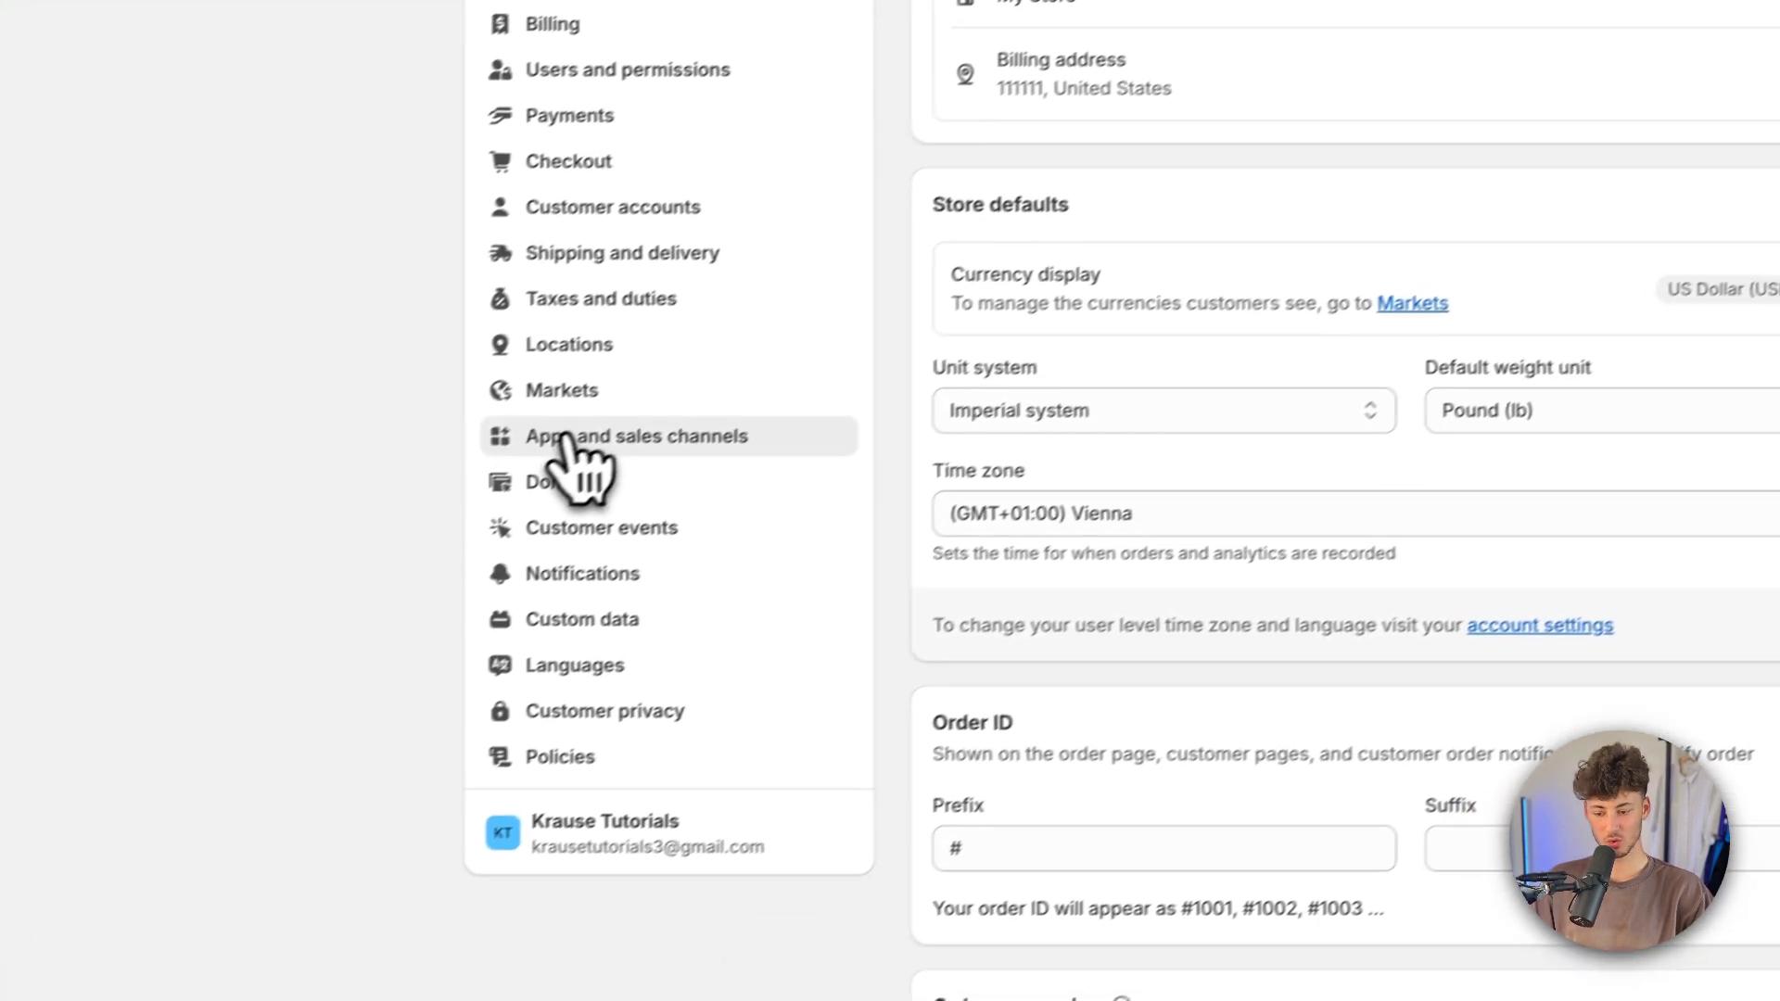
left_click(636, 435)
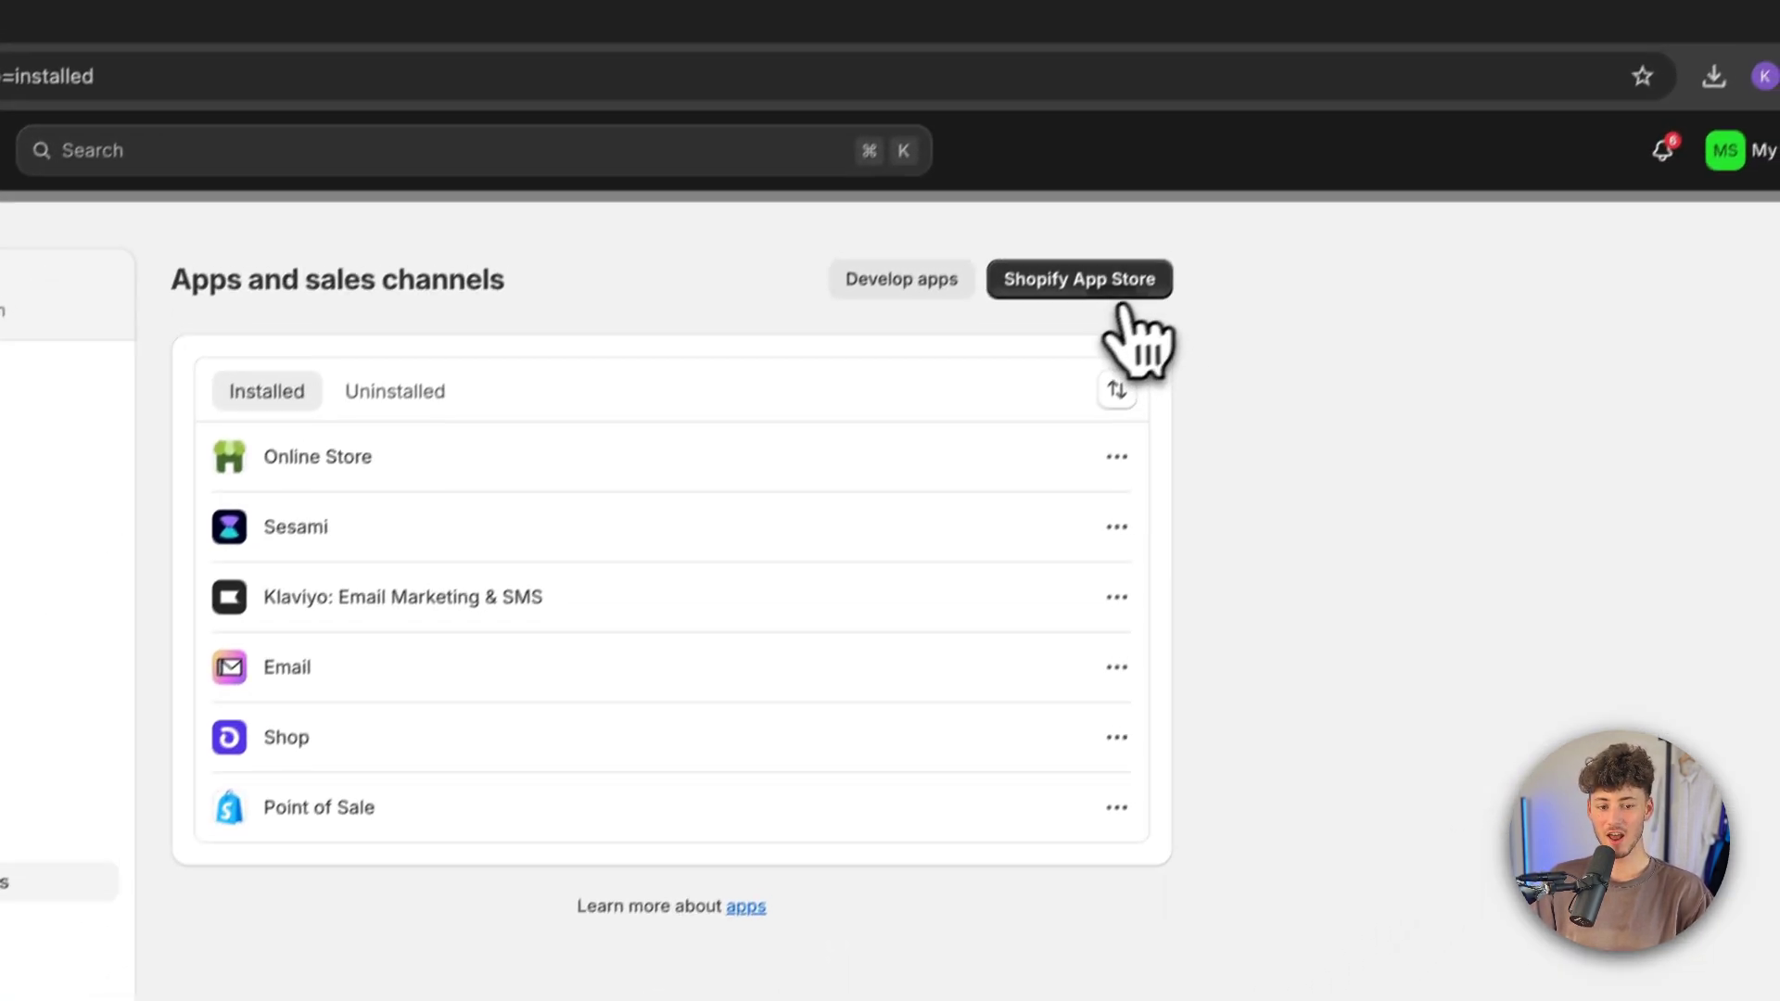
left_click(1080, 278)
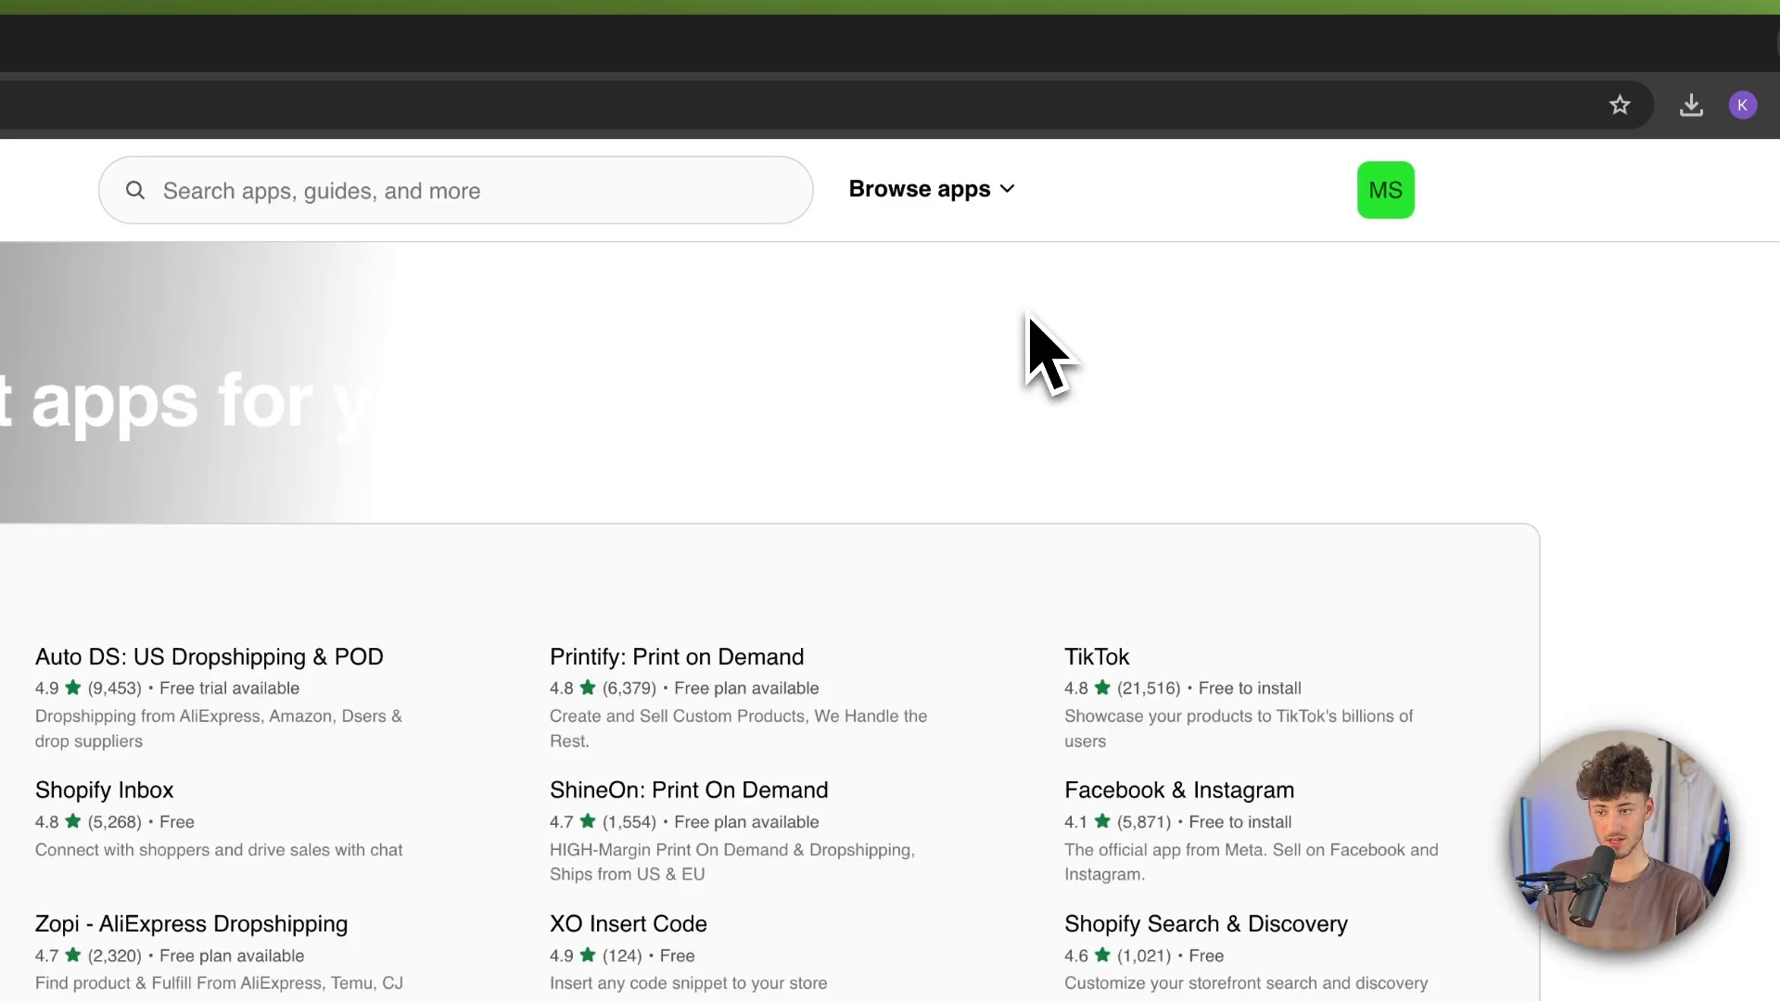
left_click(455, 191)
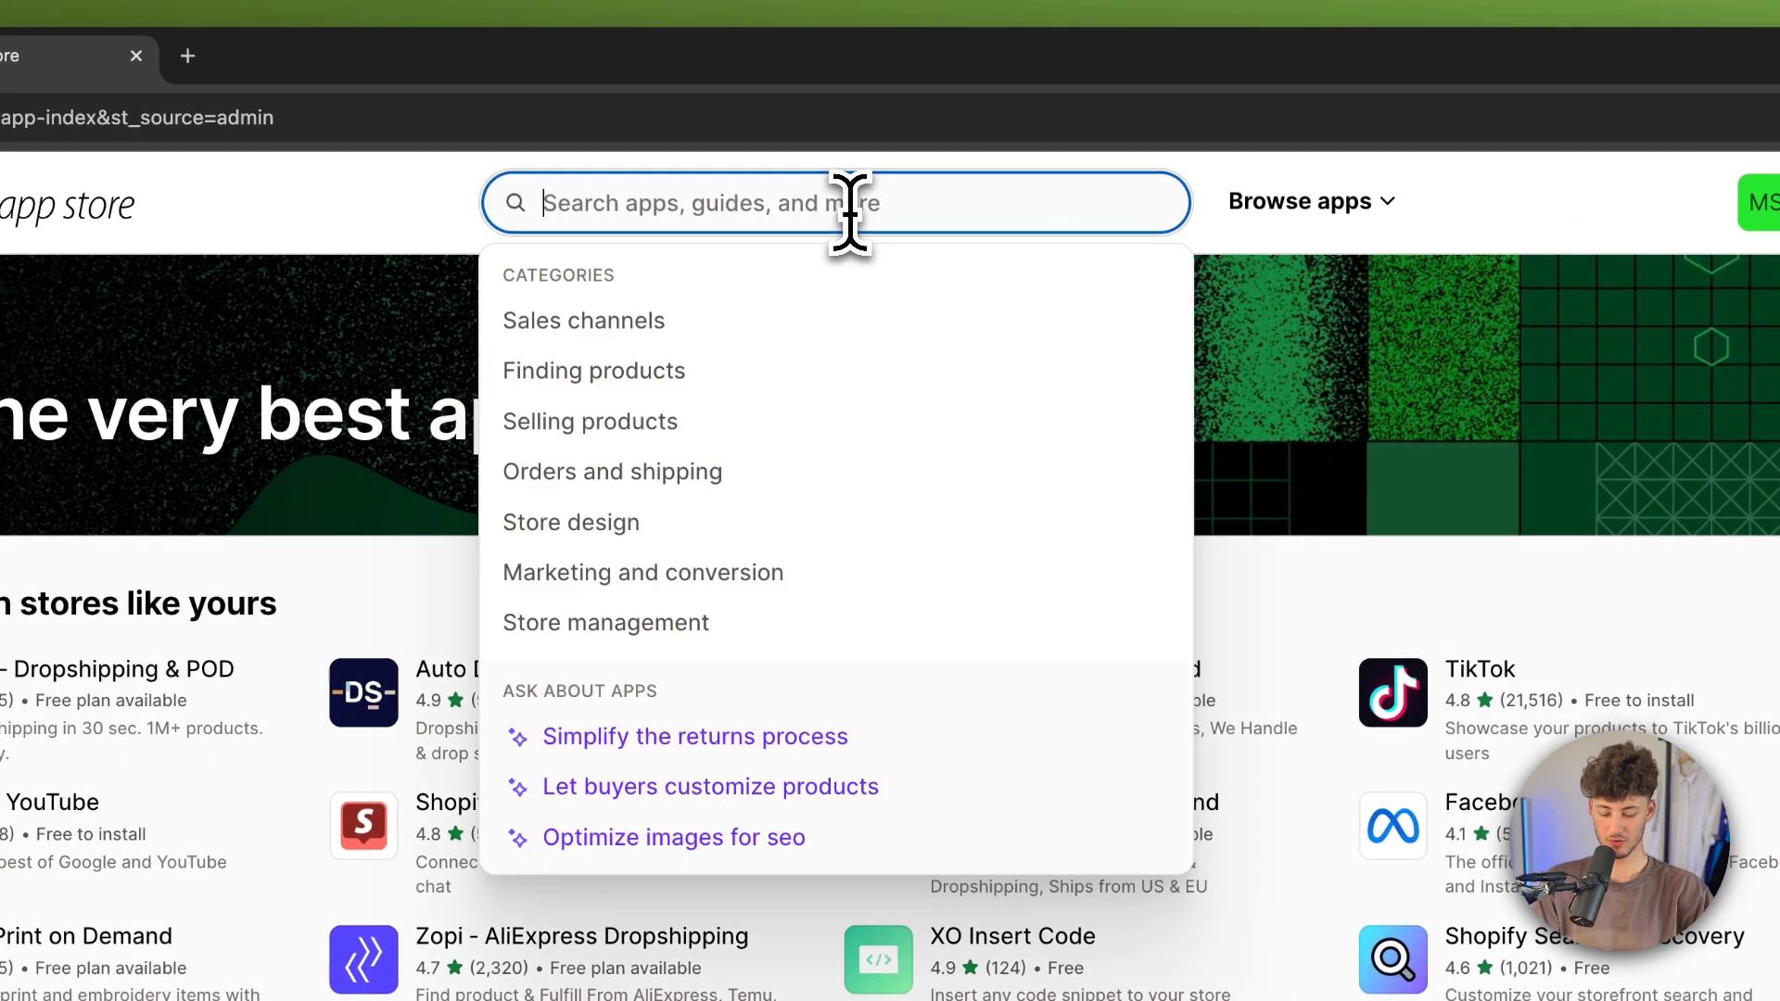
Search the app store for 'zoho' and browse through the 32 matching apps
type("zoho")
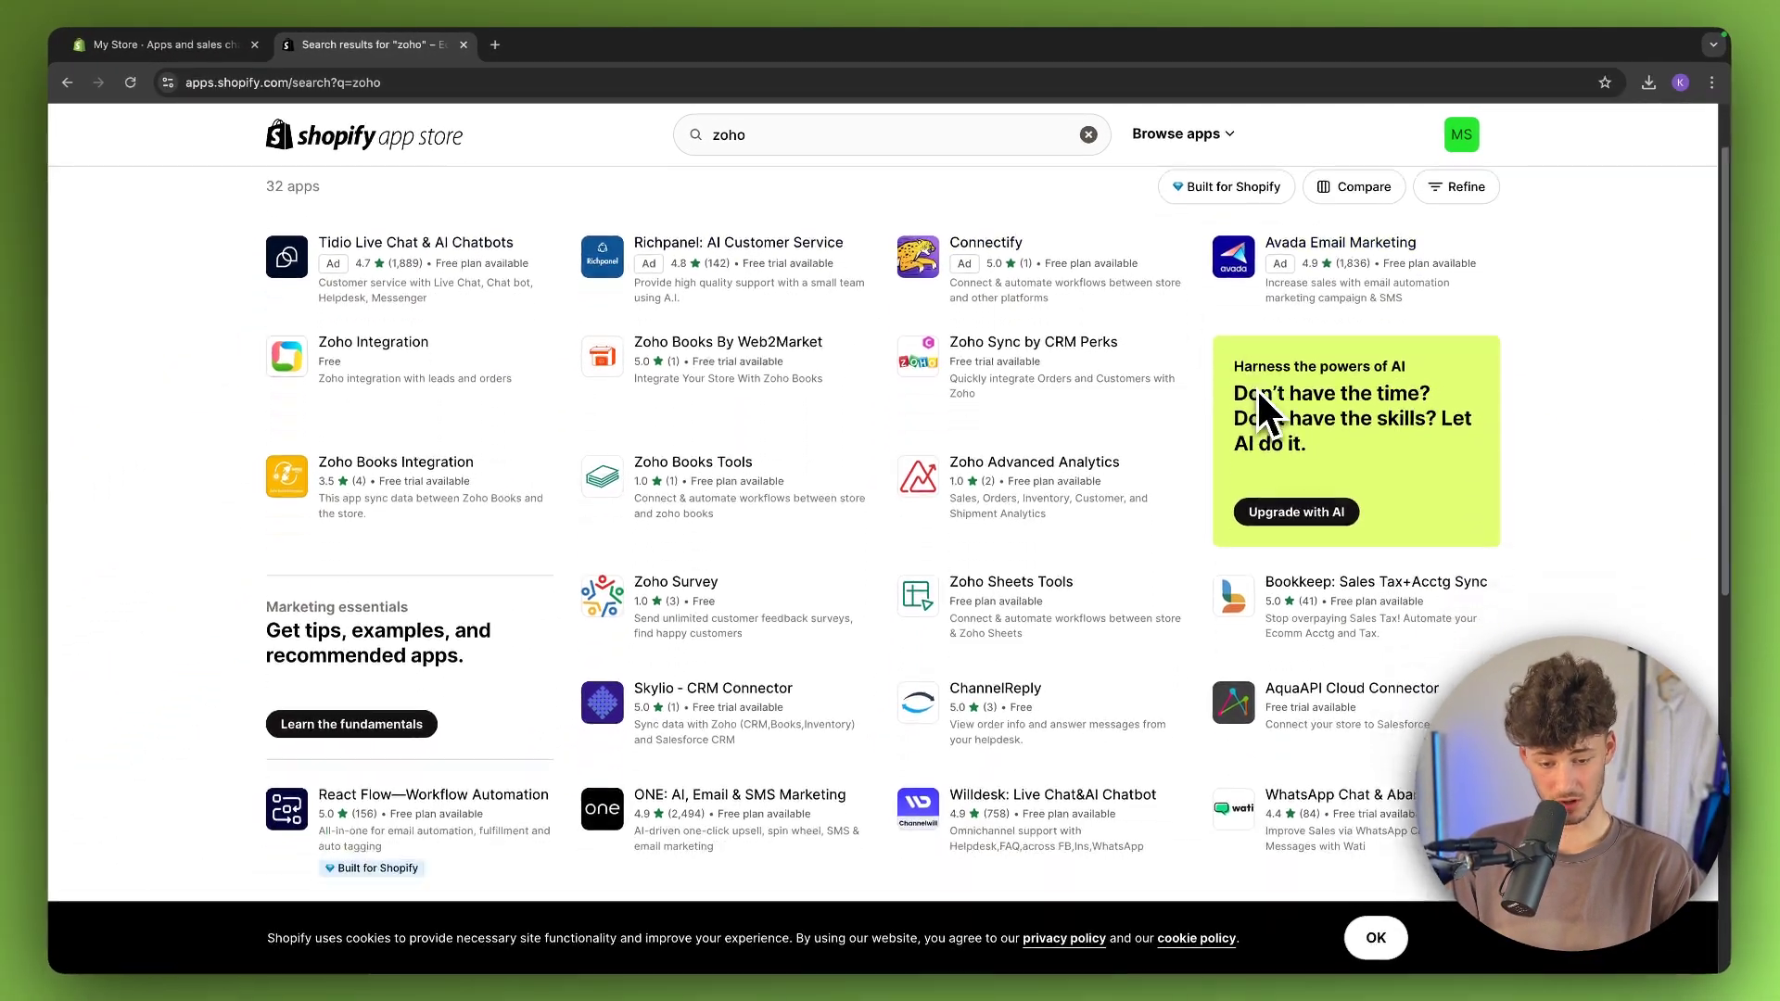
scroll("down", 3)
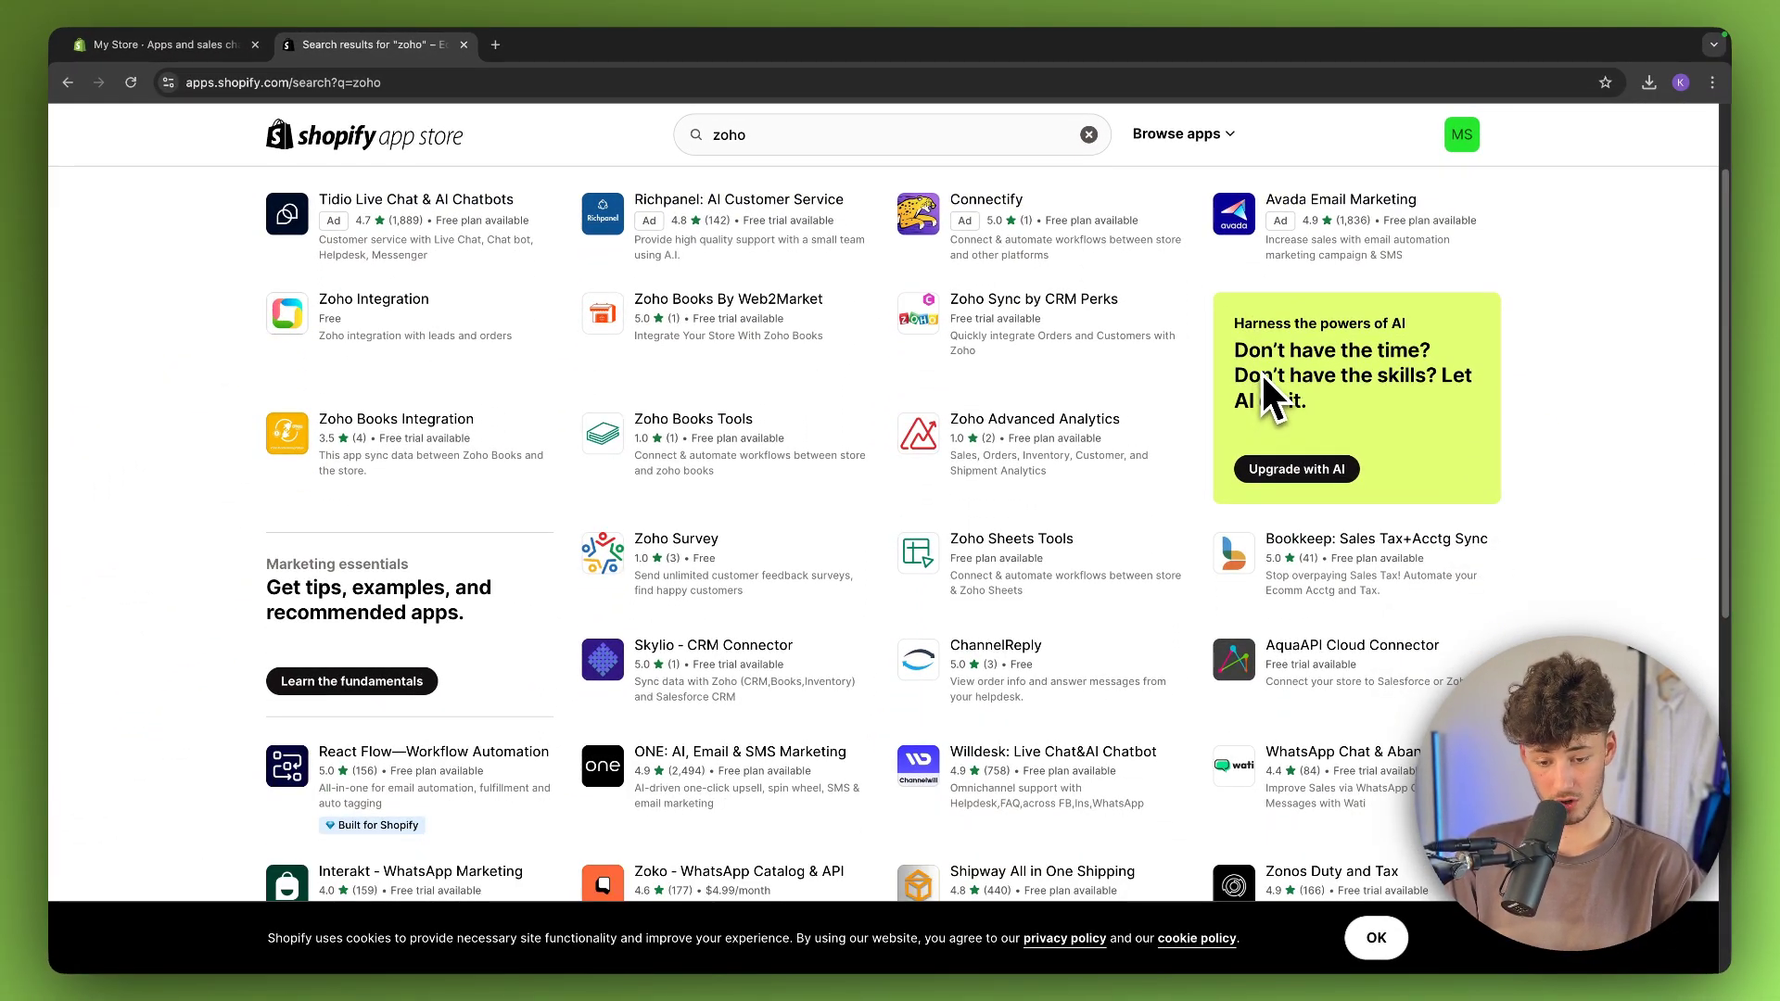
scroll("down", 3)
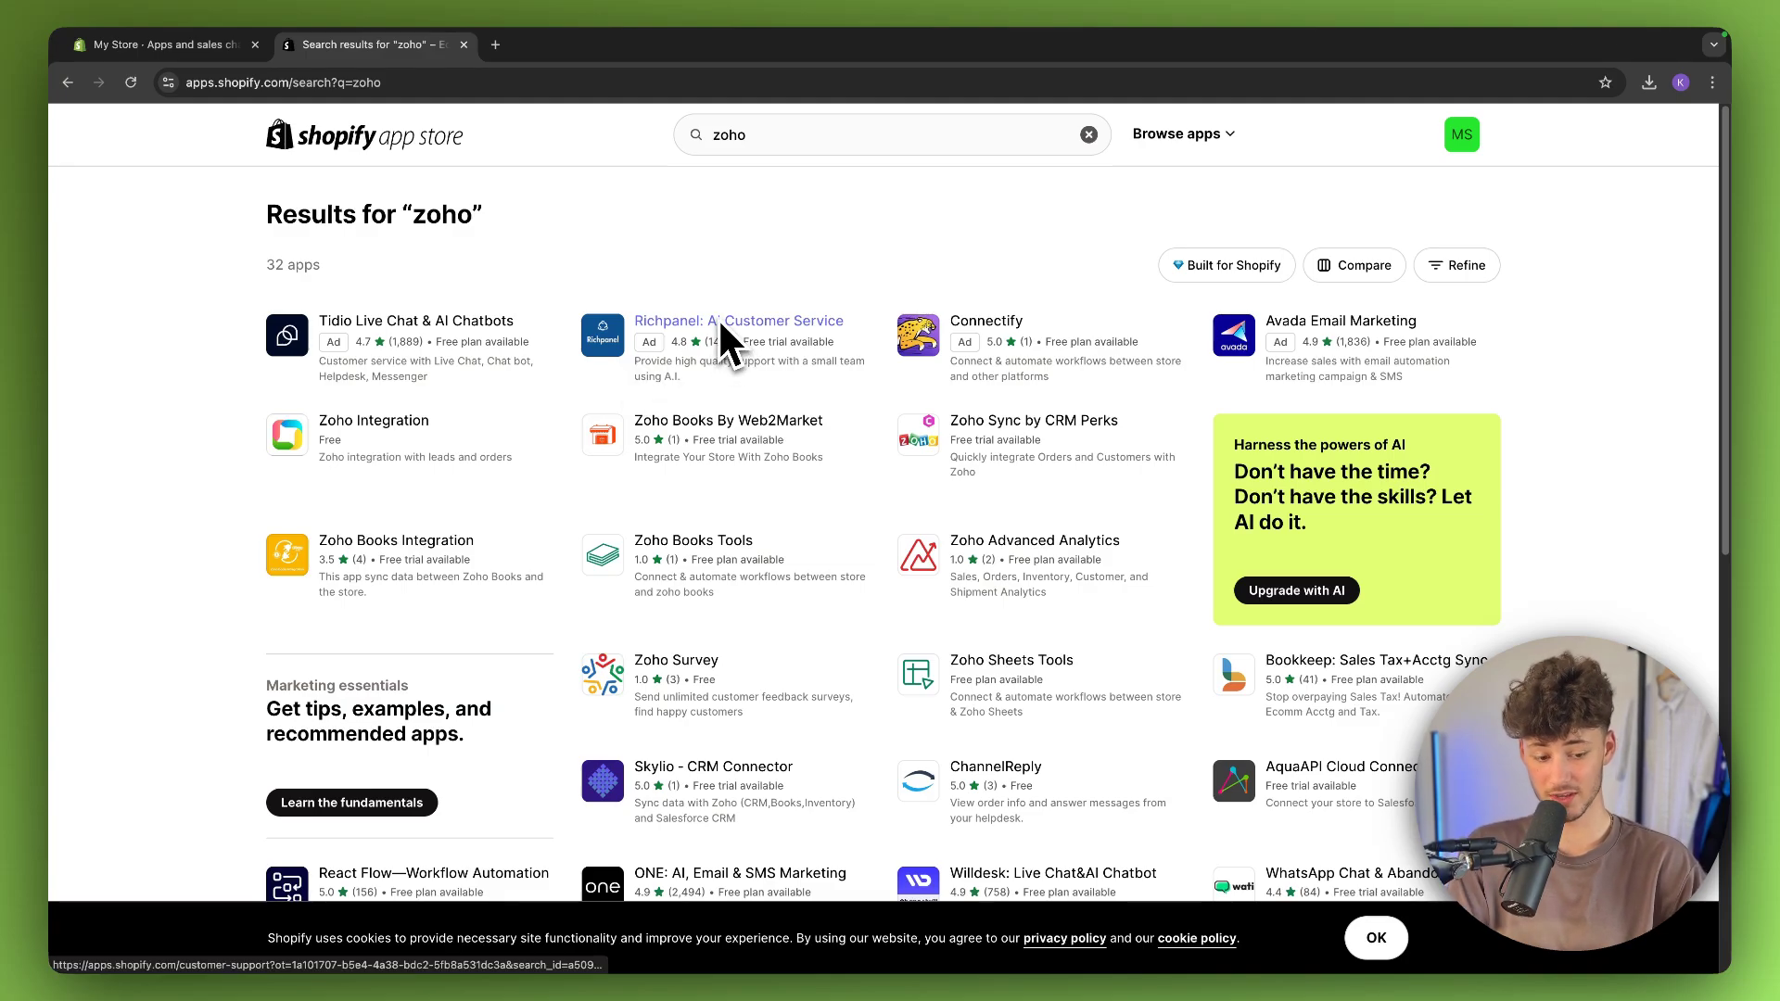
mouse_move(725, 358)
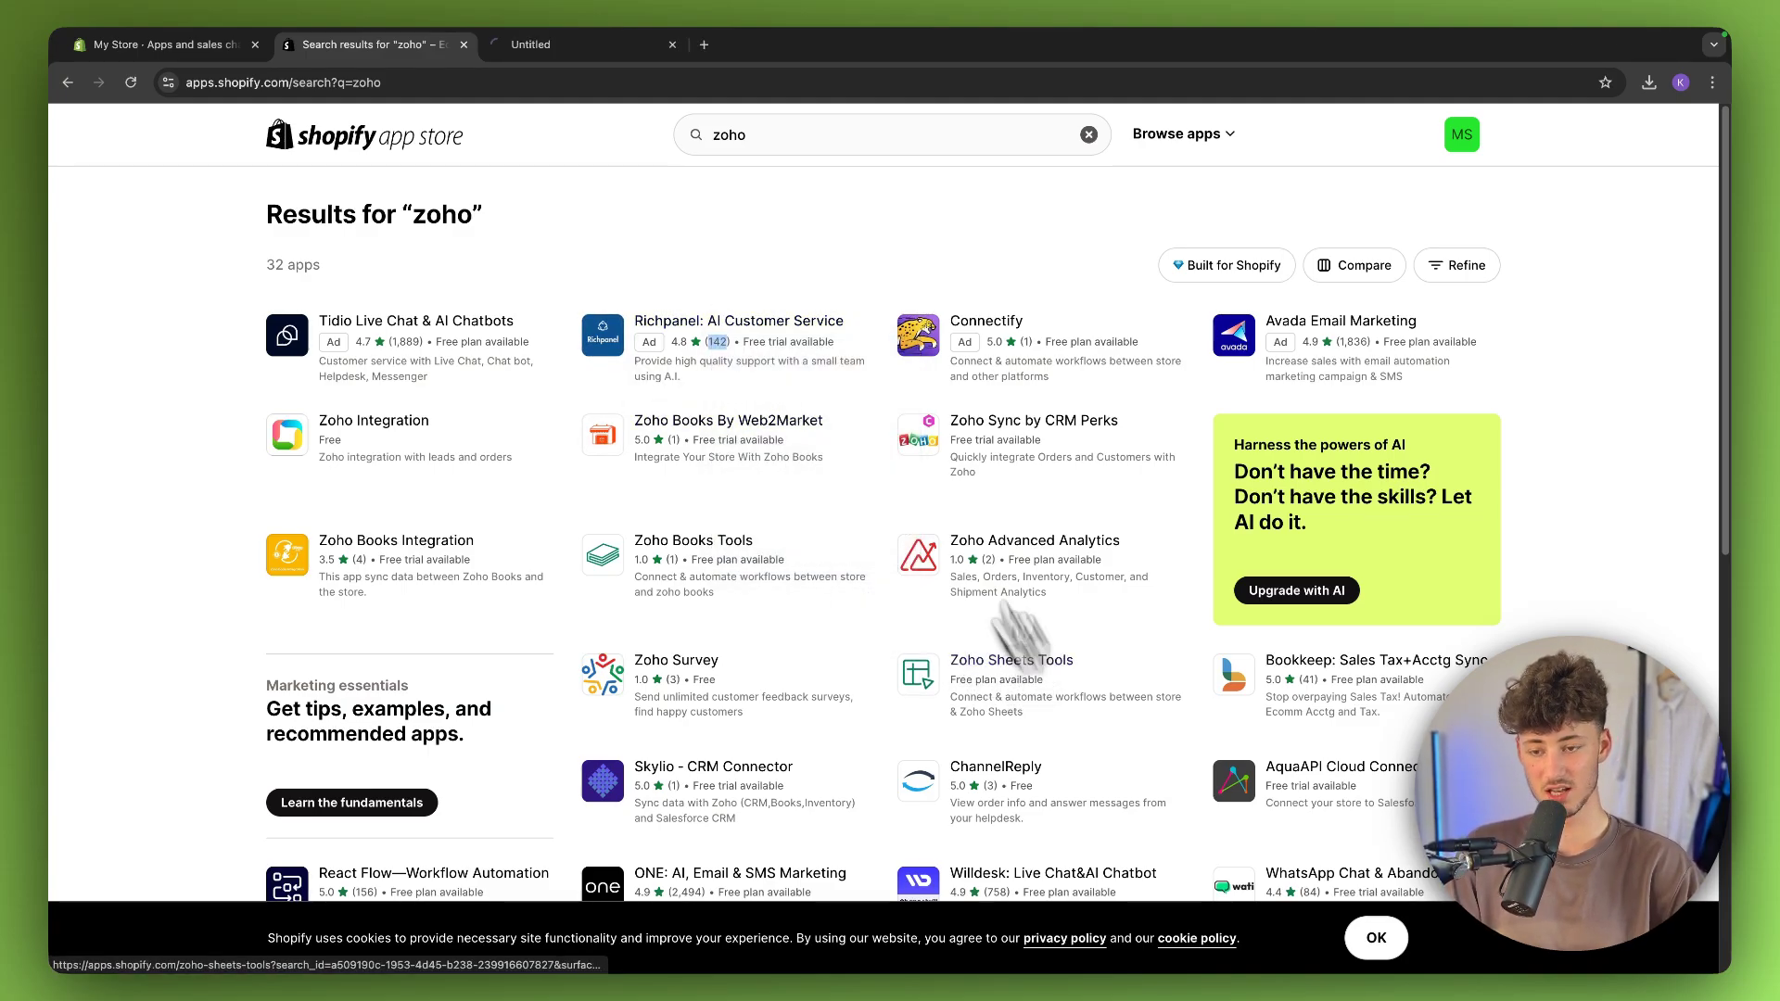
left_click(1013, 660)
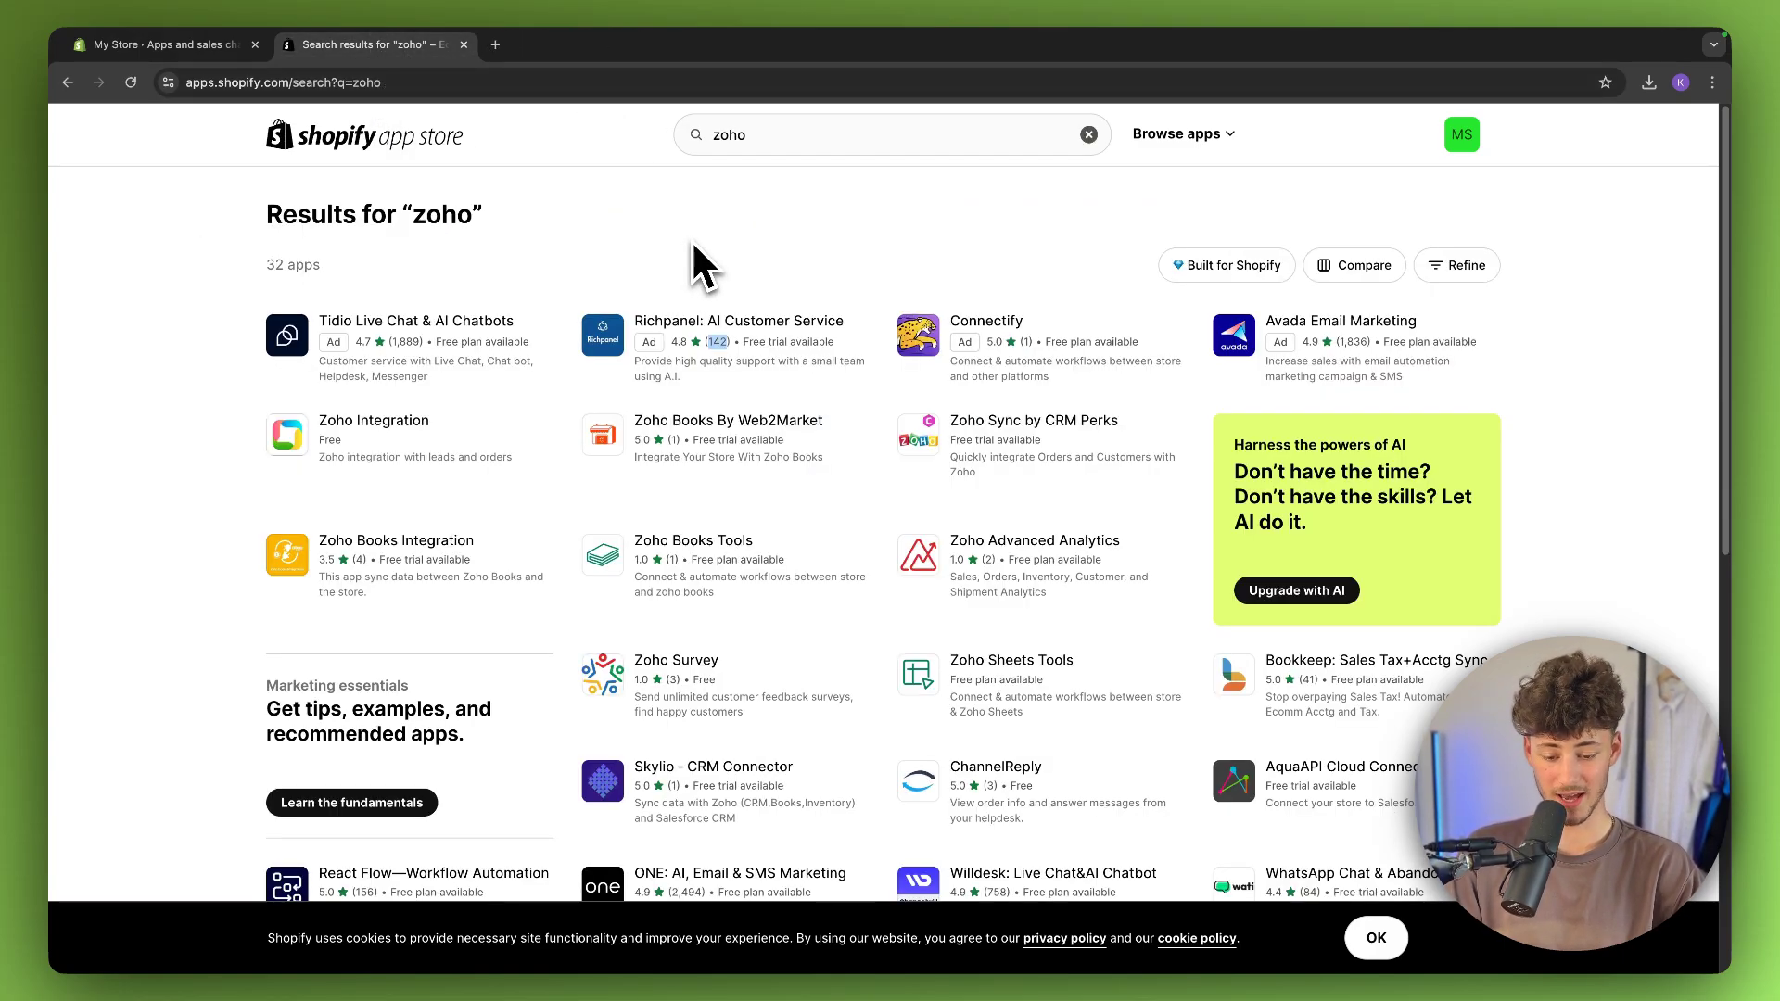
scroll("down", 3)
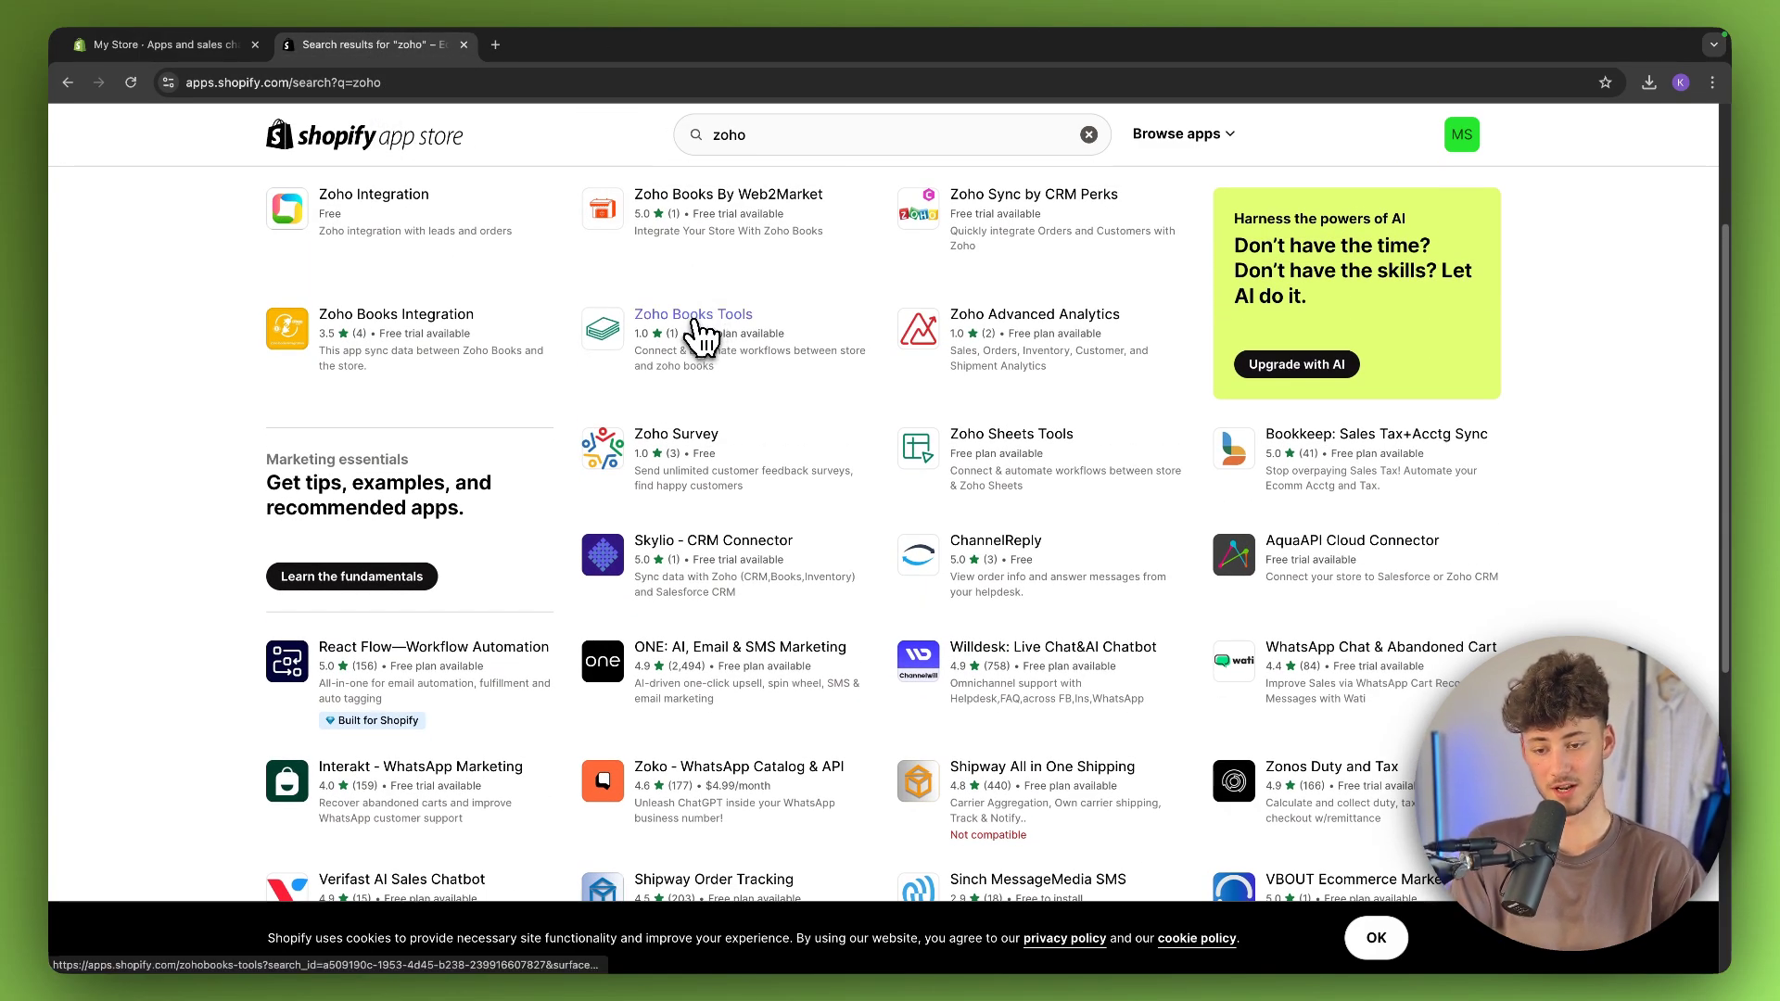
left_click(694, 315)
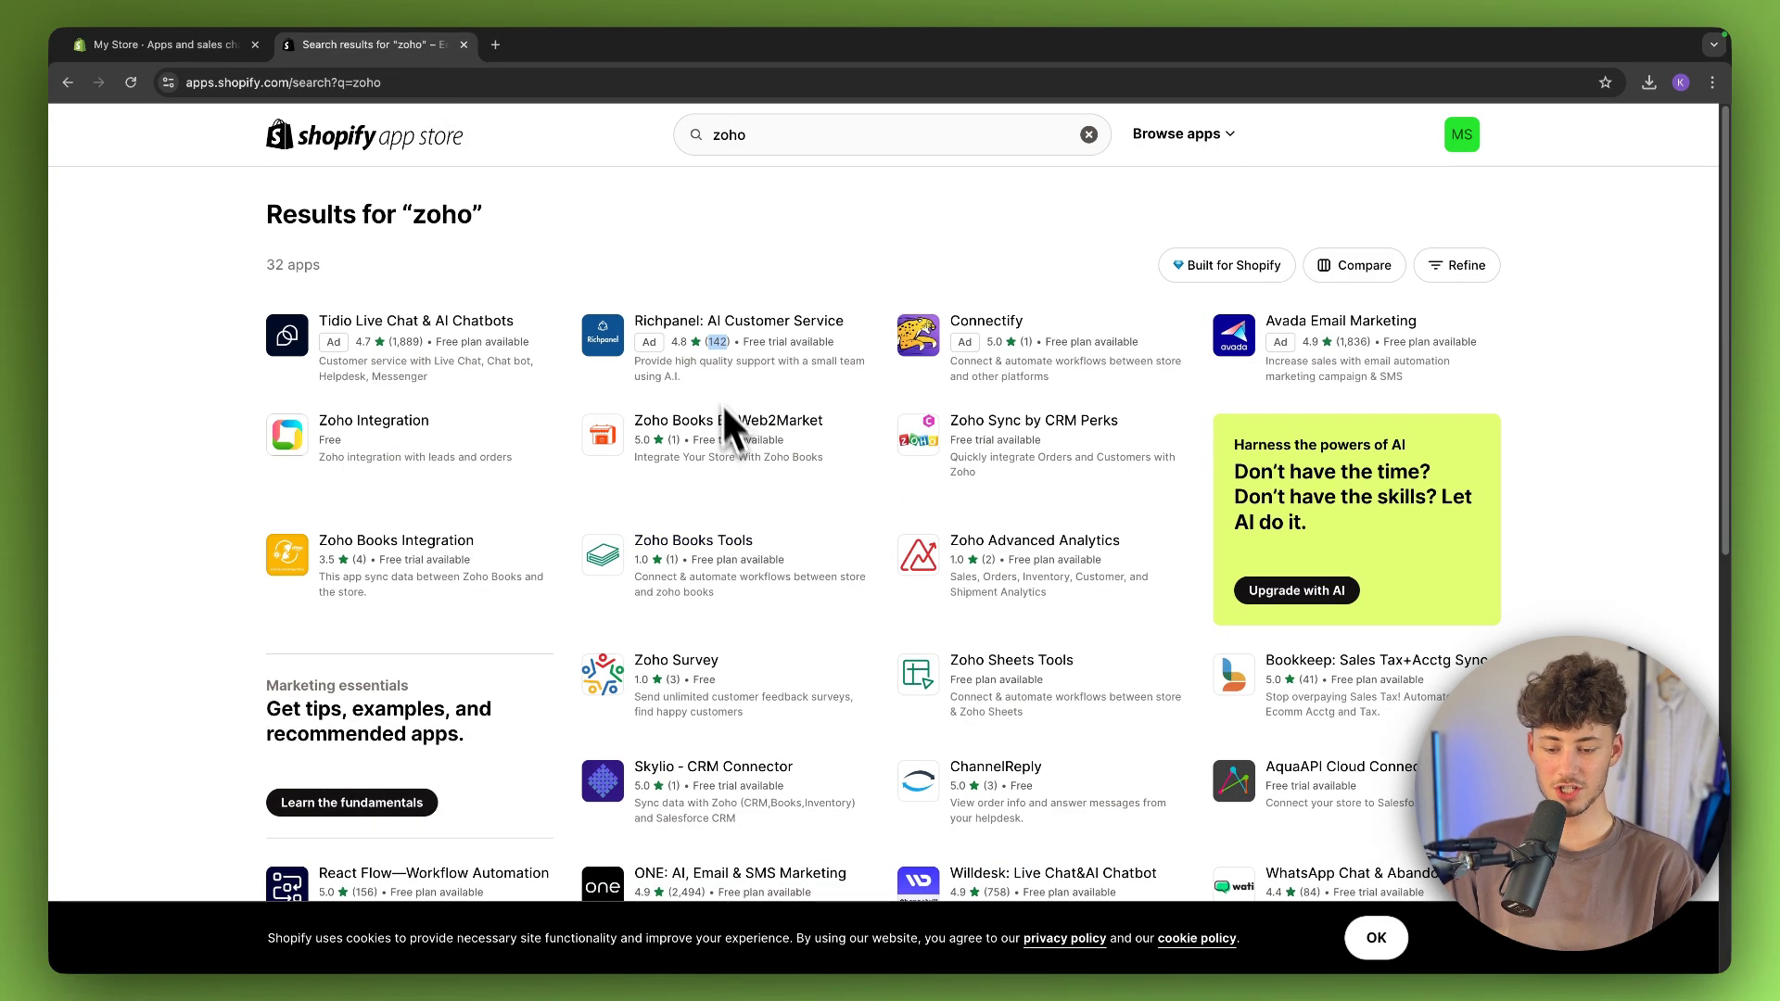
mouse_move(1028, 438)
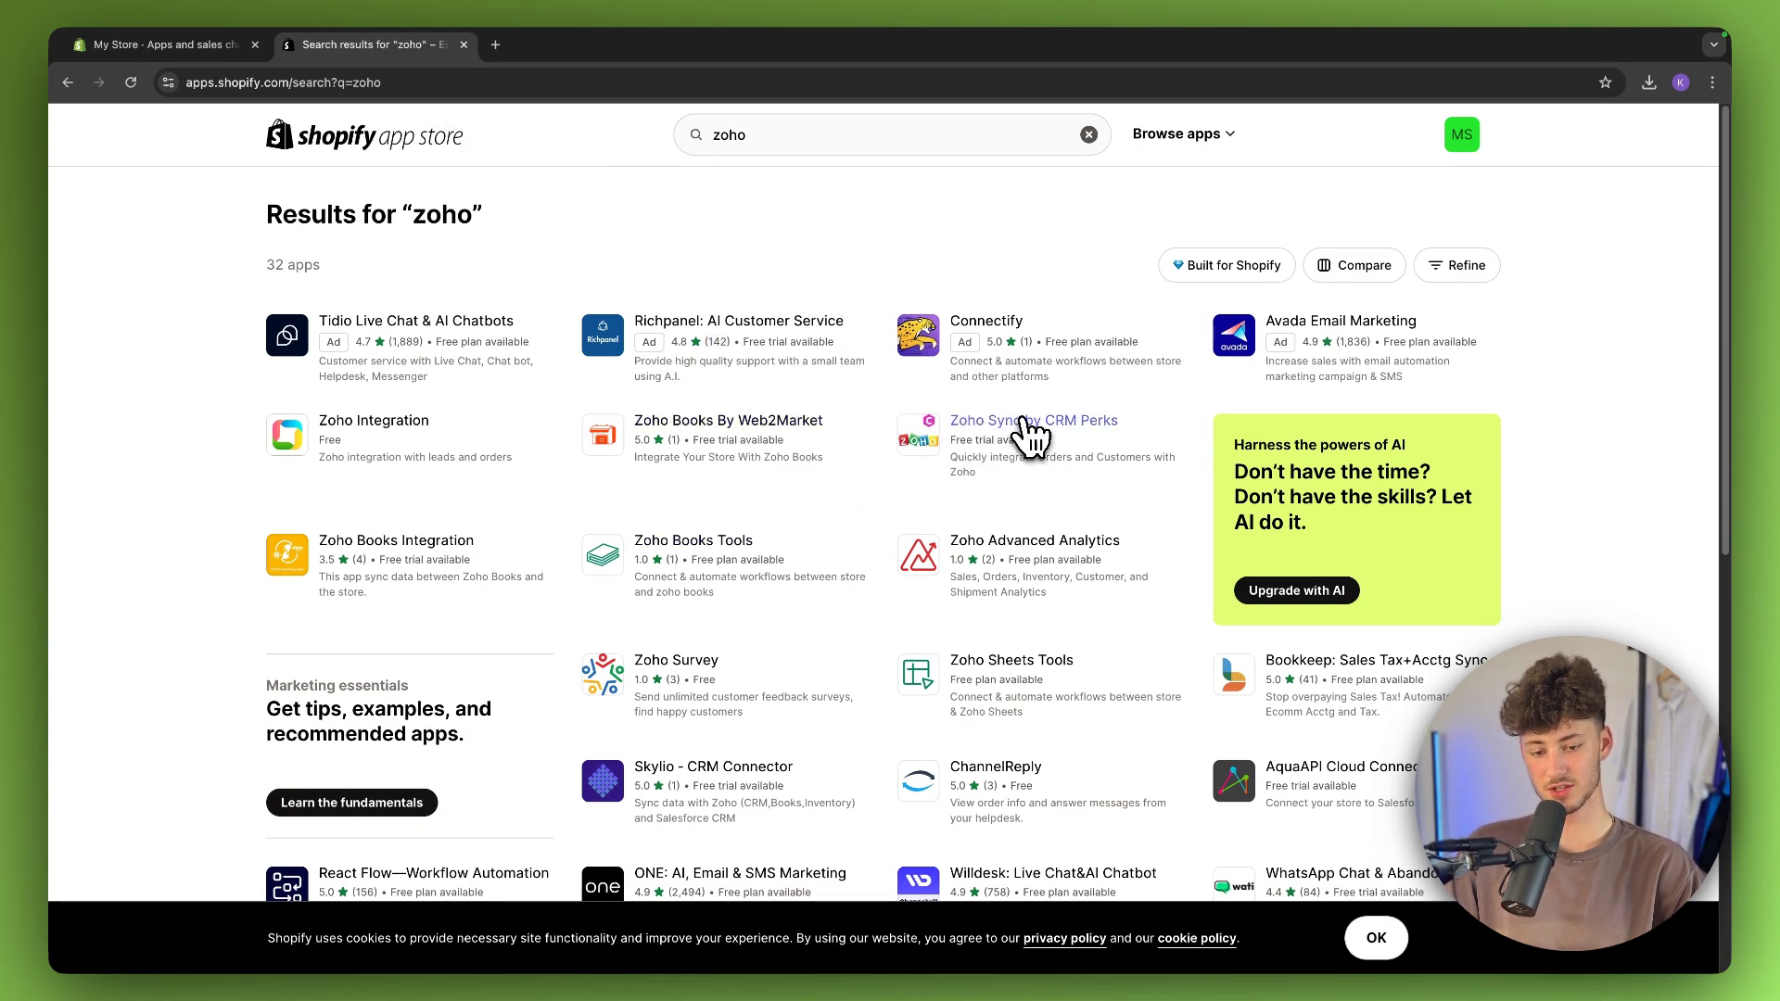
View the Zoho Sync by CRM Perks listing in a new tab, then return to the results
left_click(1033, 421)
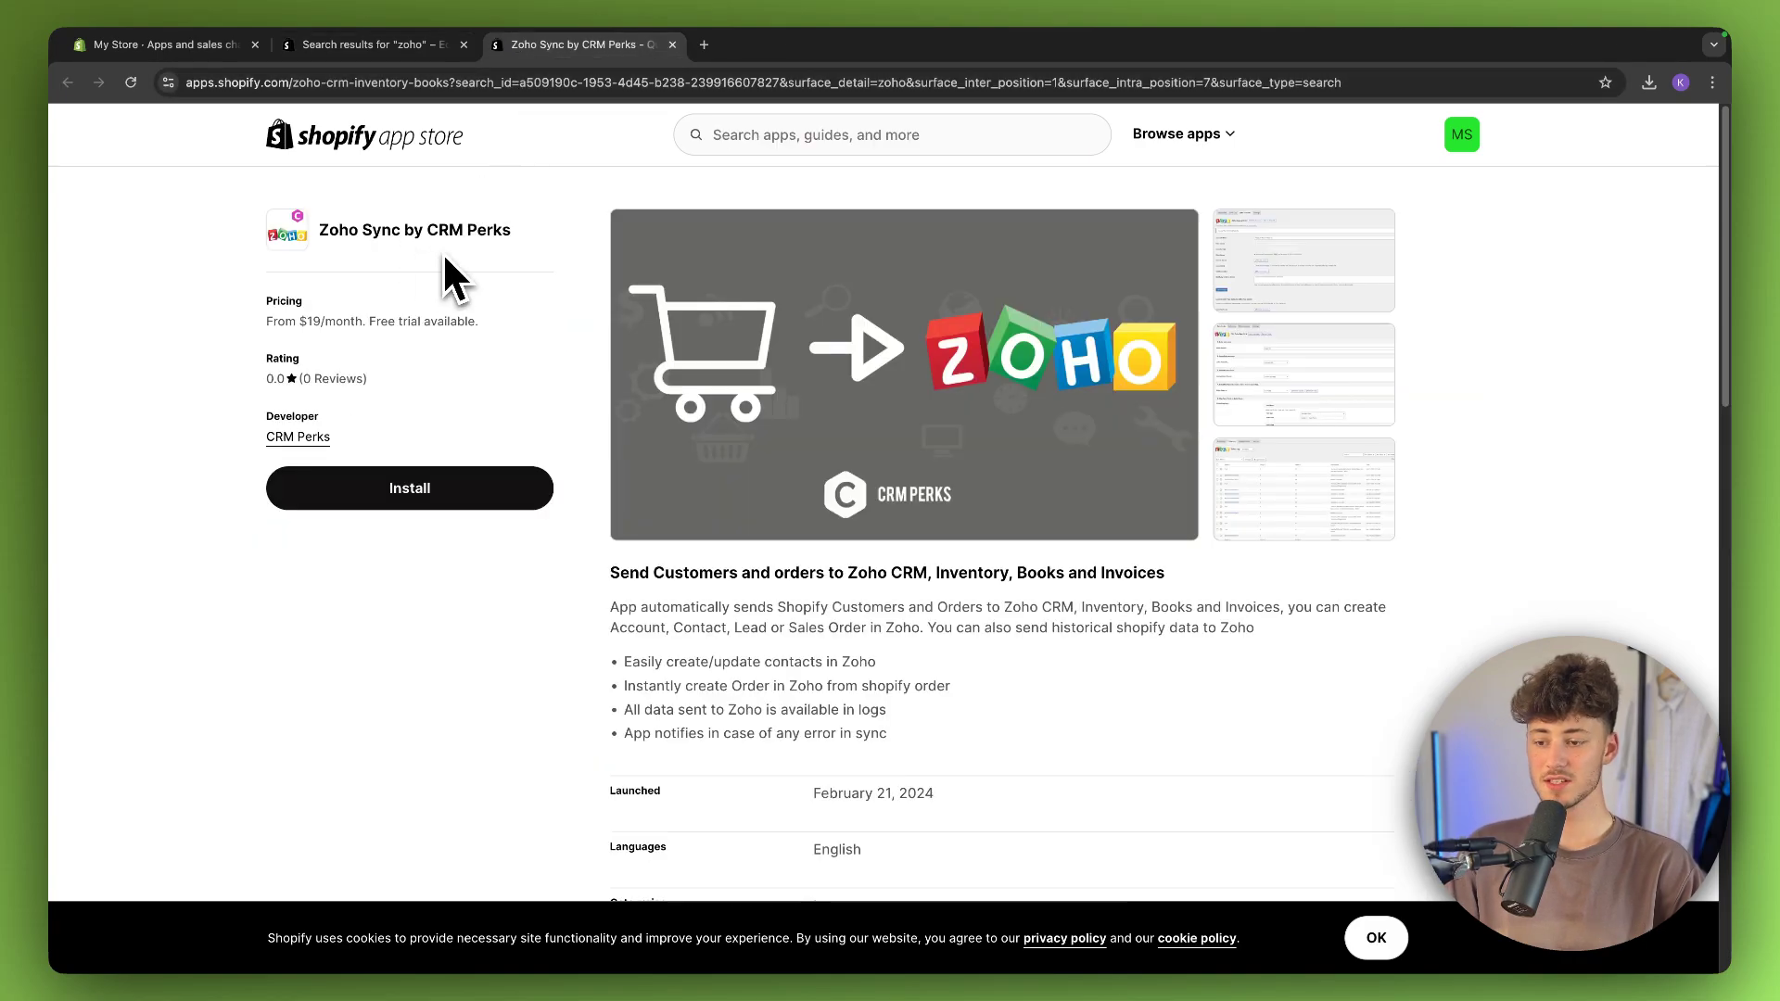
double_click(443, 230)
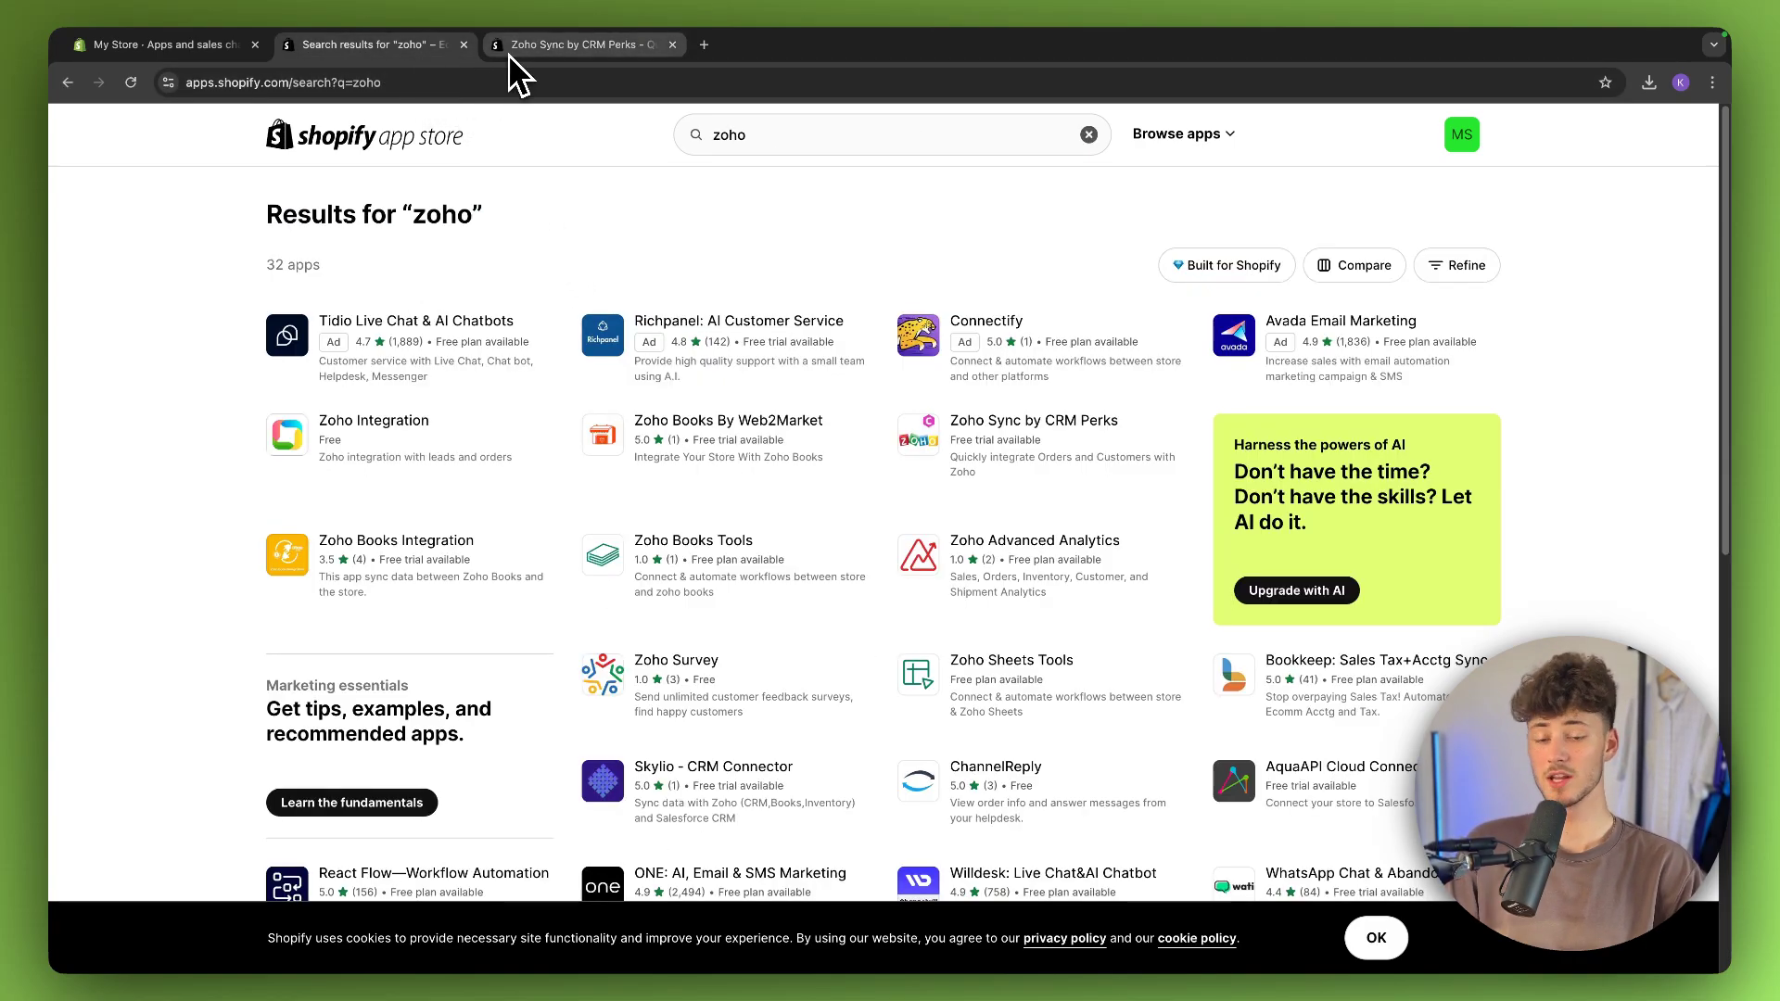
left_click(671, 45)
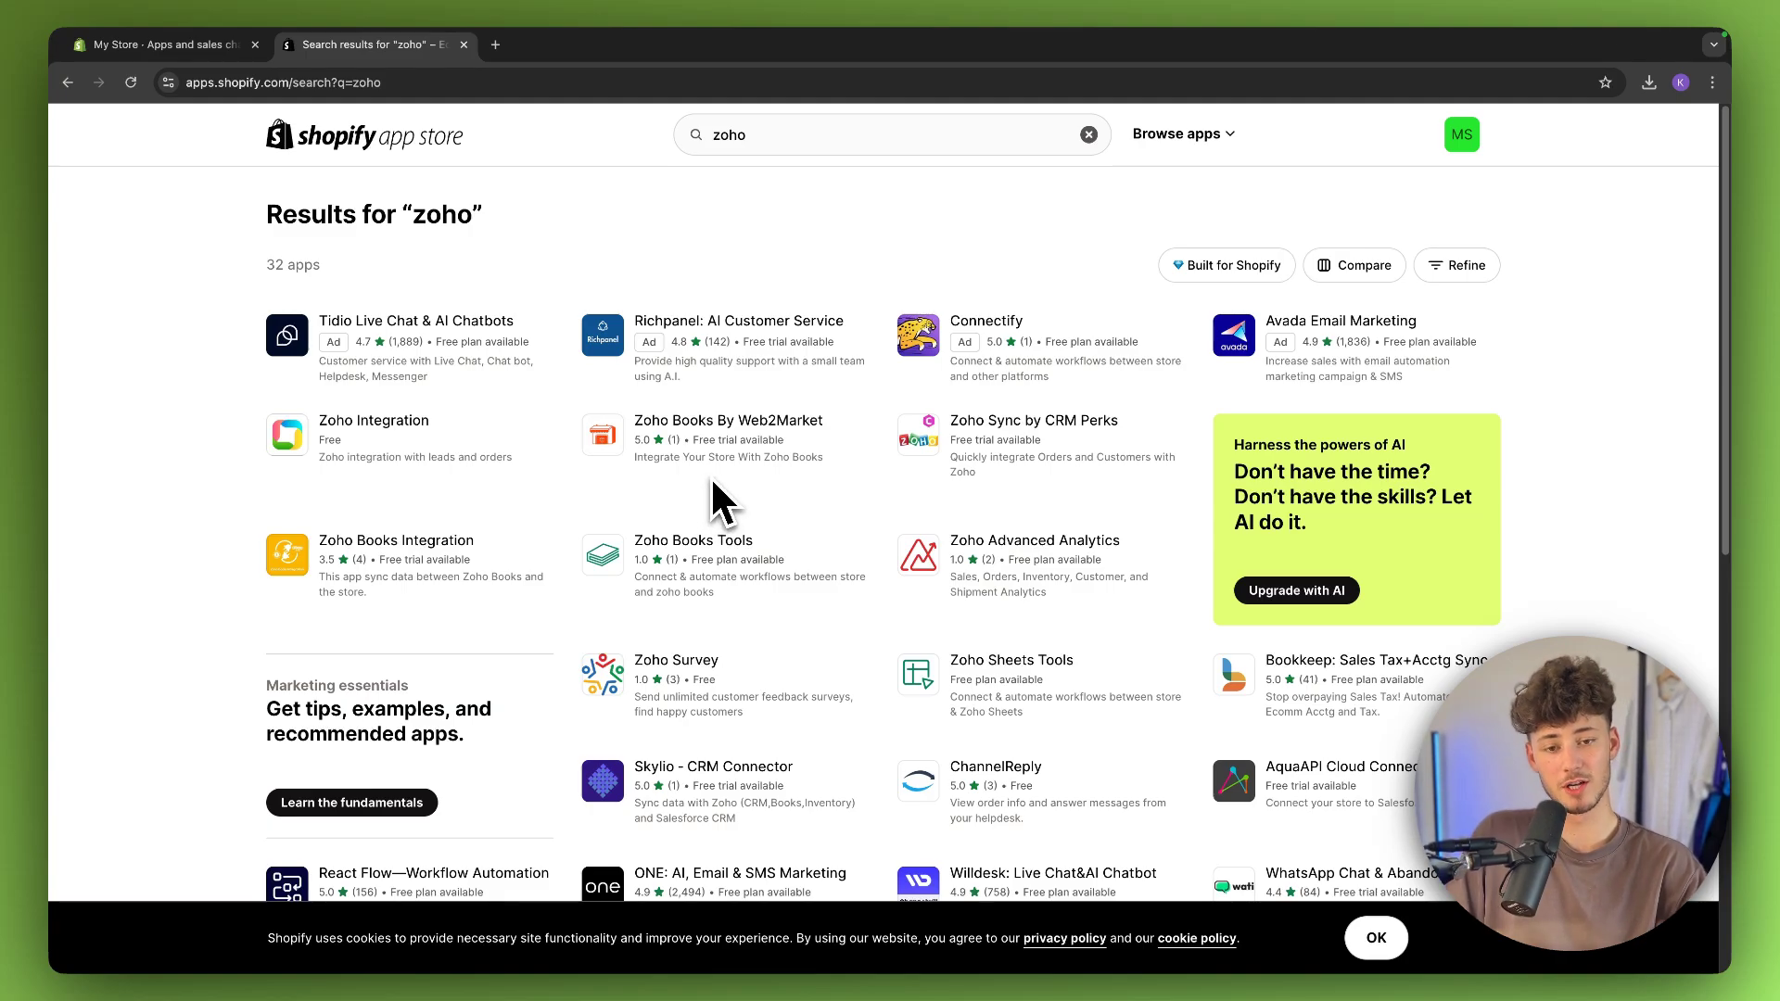